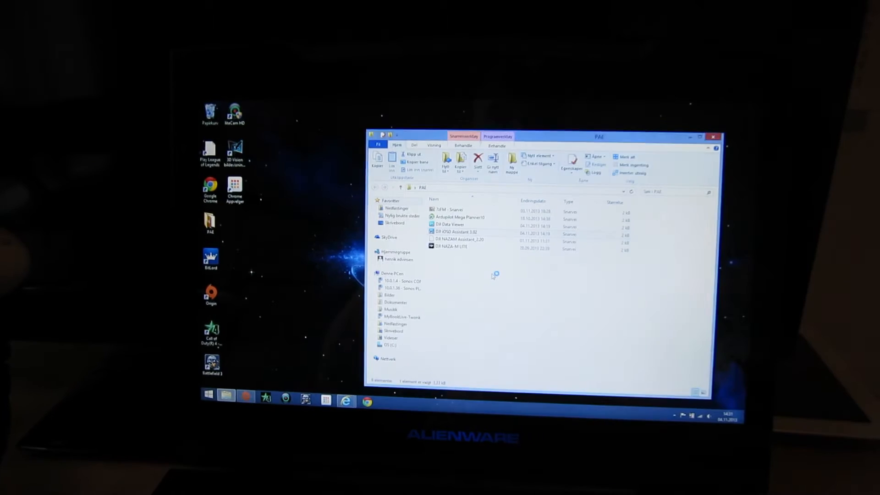
Launch DJI iOSD Assistant from its shortcut in the PAE folder
double_click(454, 232)
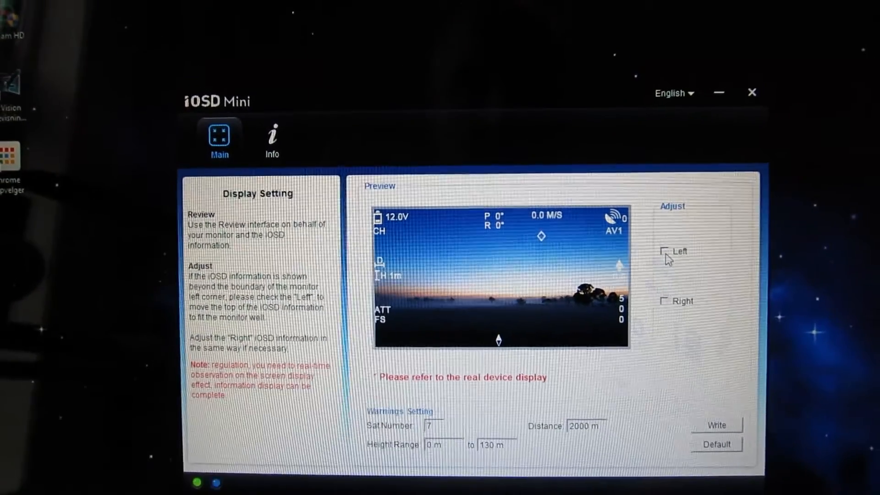
click(666, 251)
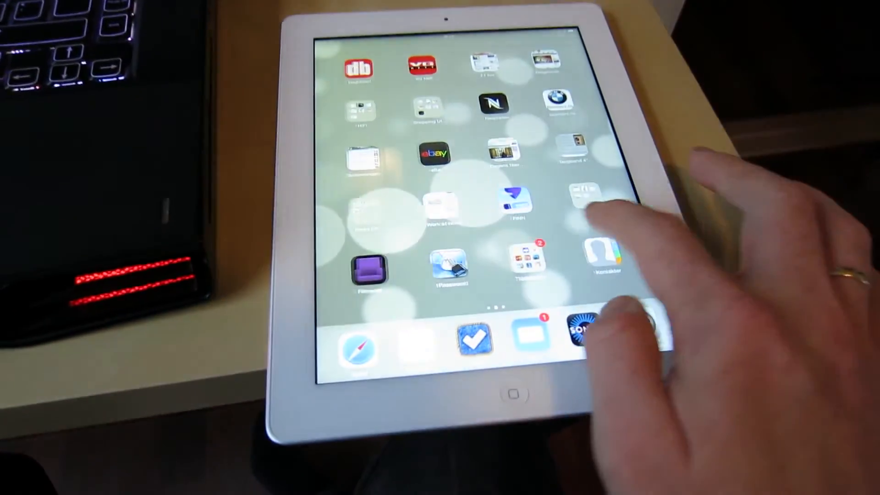
Start the NM Assistant app from the RC folder on the iPad home screen
scroll(left, 3)
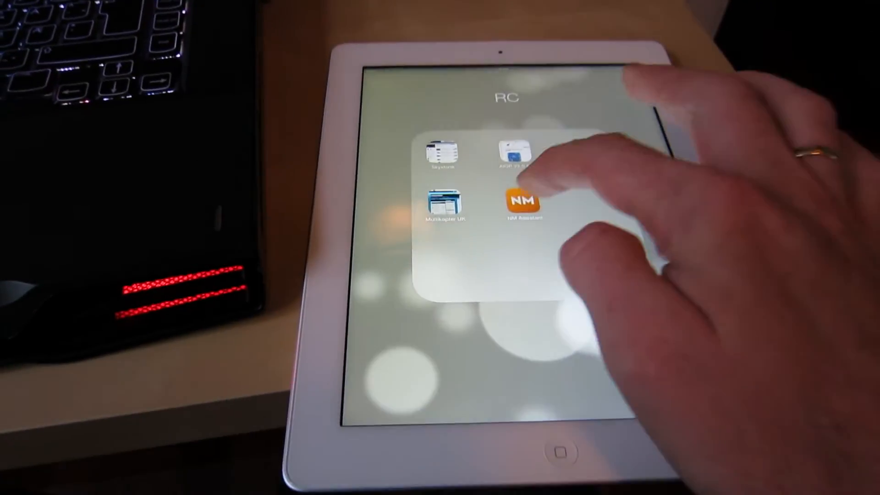
click(520, 202)
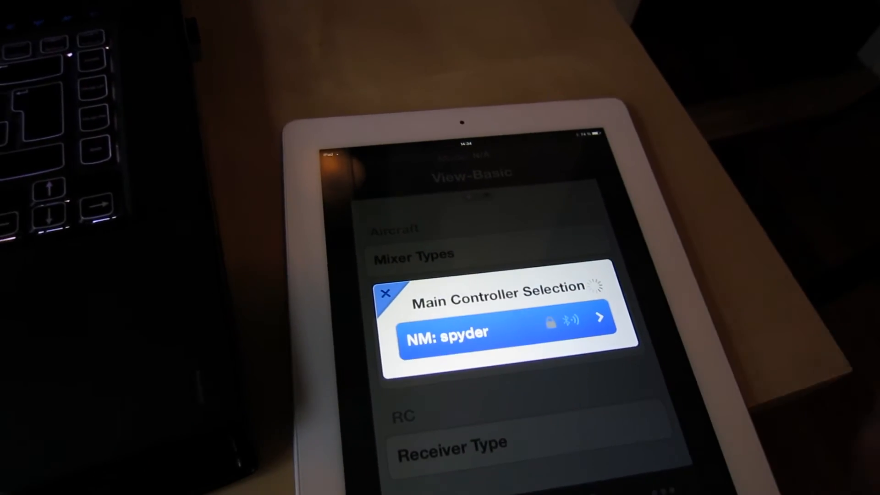
Connect to 'NM: spyder' and review the Basic section's Aircraft, Mounting, RC, Gain and Tools categories
click(505, 331)
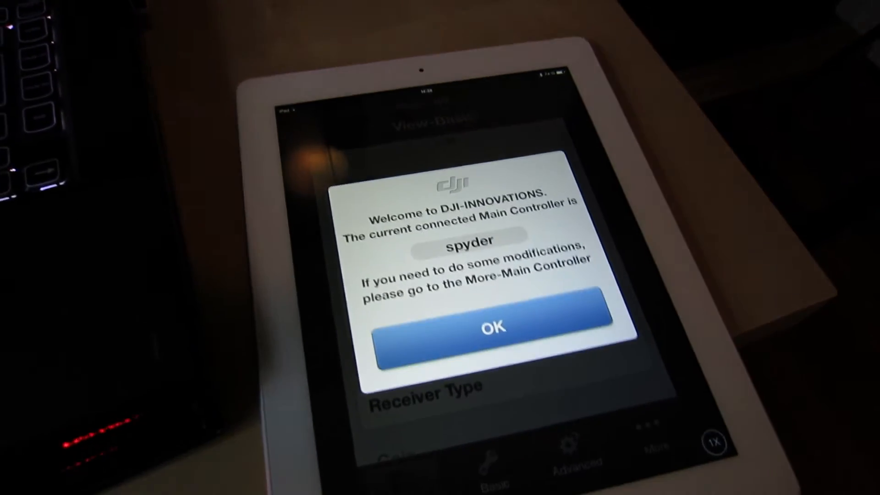
click(489, 328)
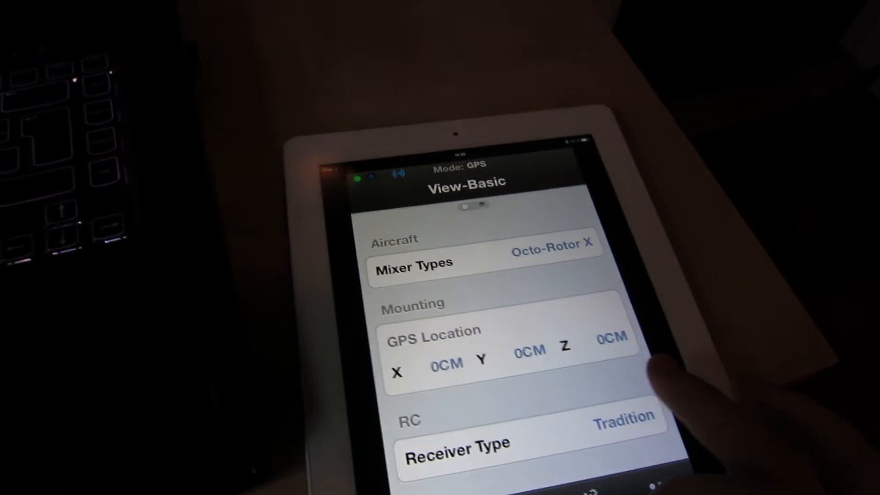
scroll(down, 3)
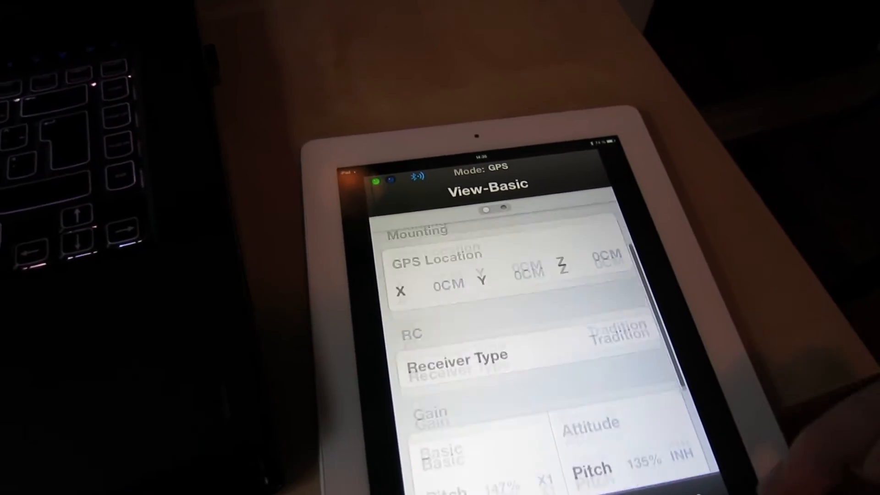
scroll(down, 3)
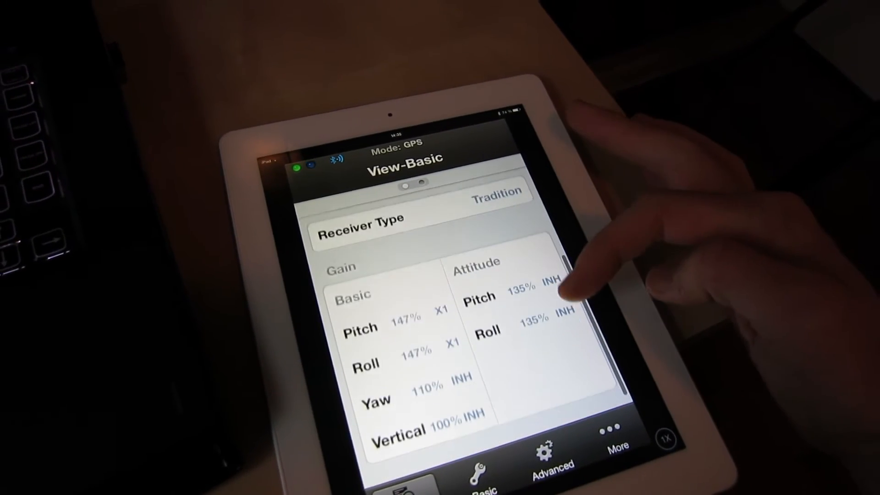
scroll(down, 3)
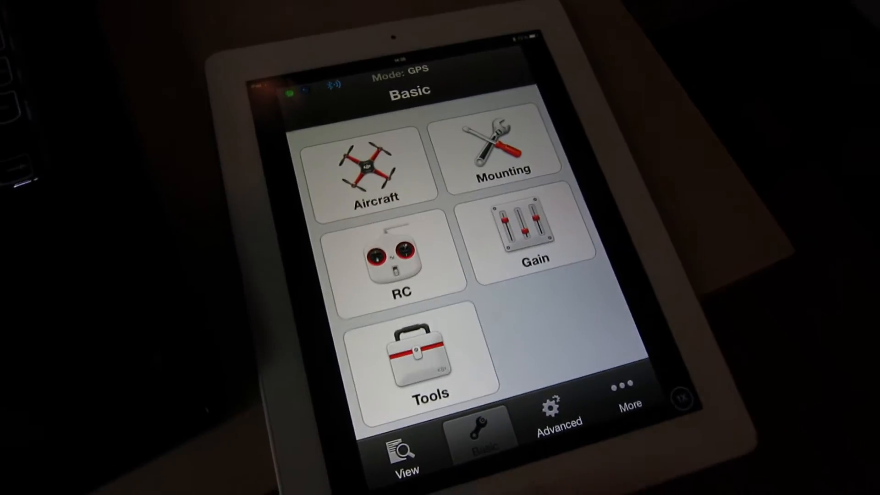
Review the Octo-Rotor X mixer type and controller/GPS mounting pages, then enter the RC settings
click(373, 166)
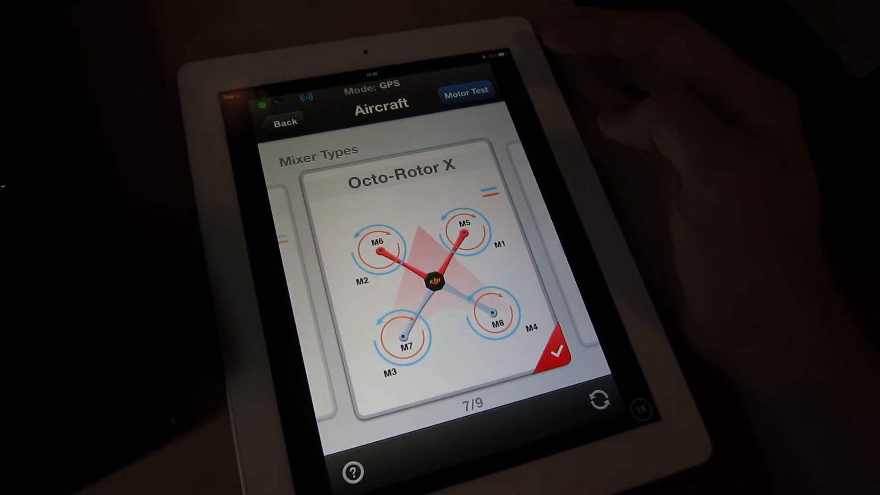
click(285, 121)
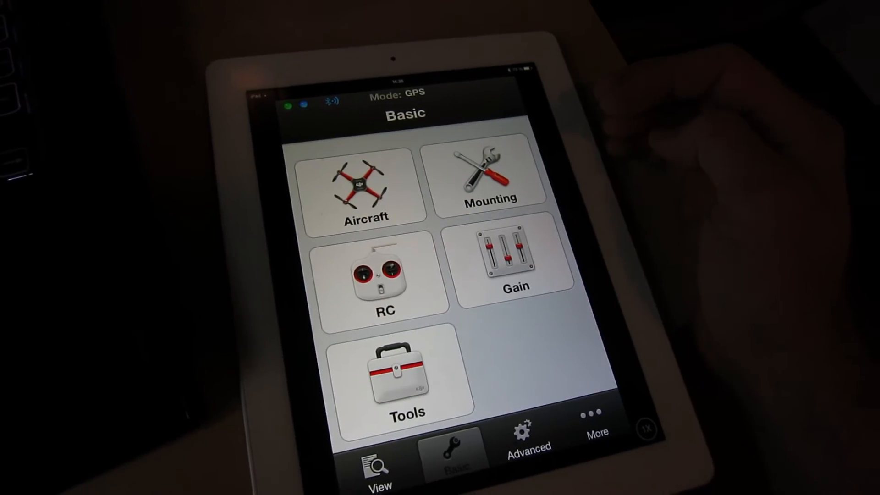
click(489, 174)
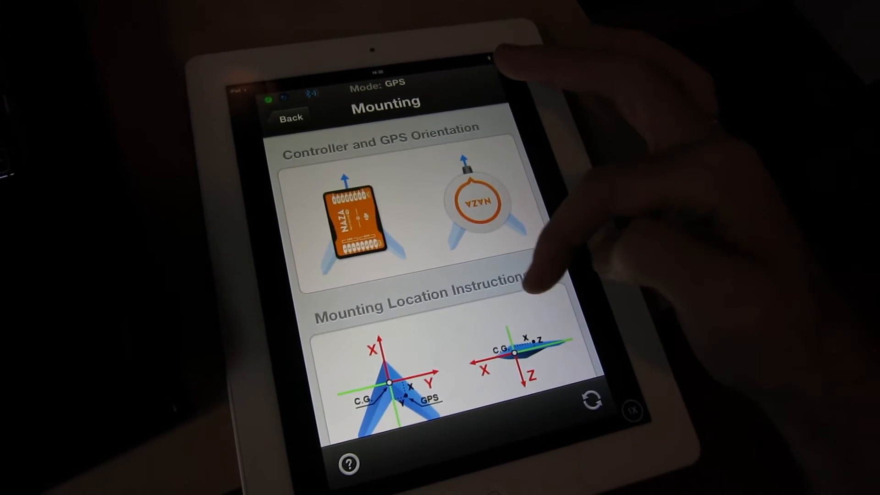
scroll(down, 3)
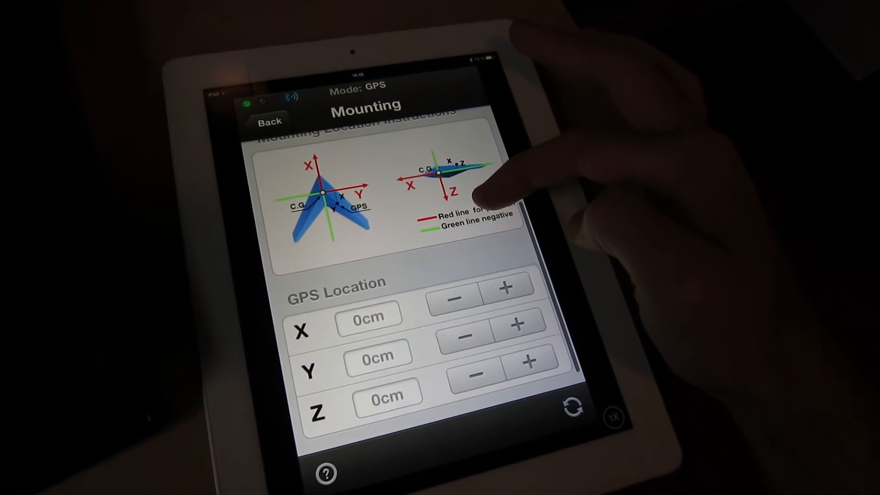
scroll(down, 3)
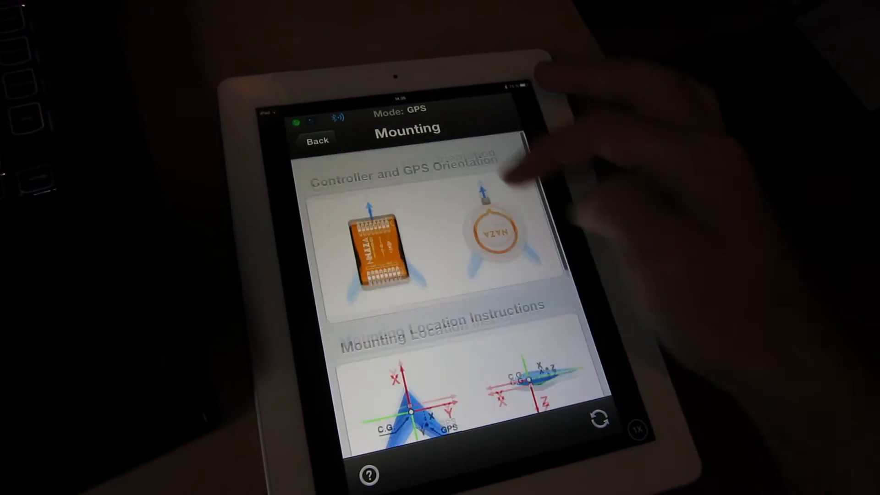
click(315, 139)
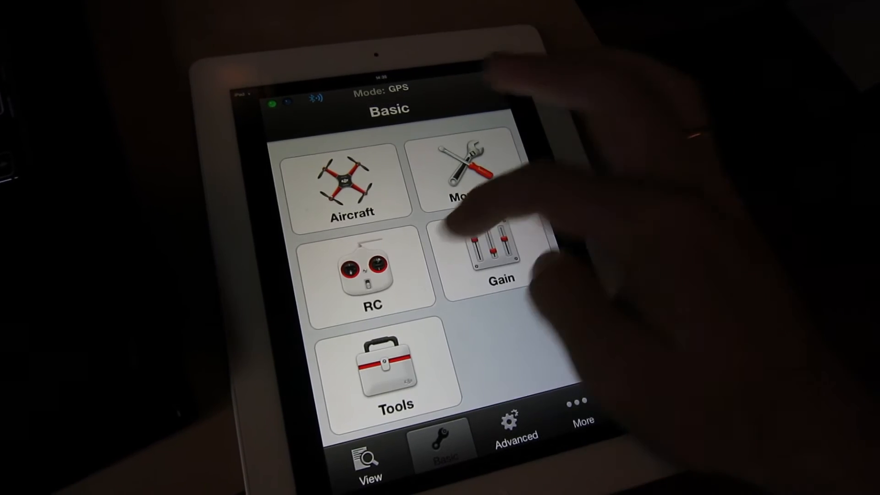
click(371, 275)
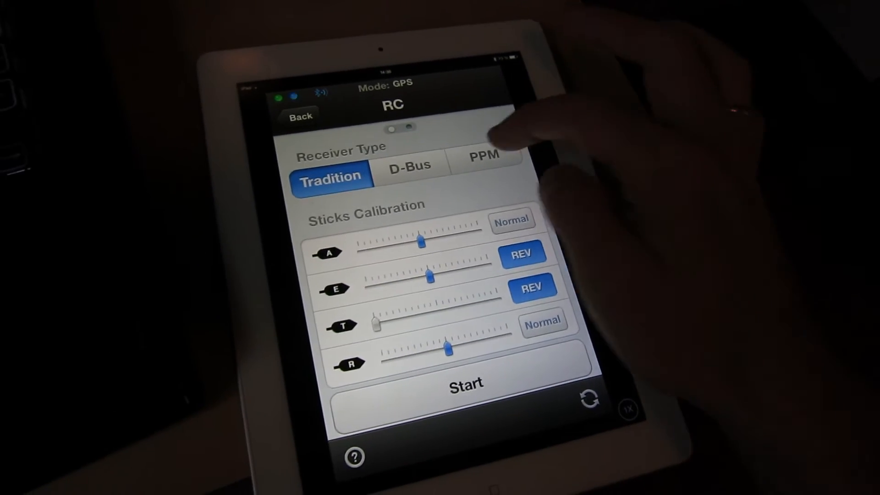
Look over the RC sticks monitor and control mode switch, then return to Basic
scroll(left, 3)
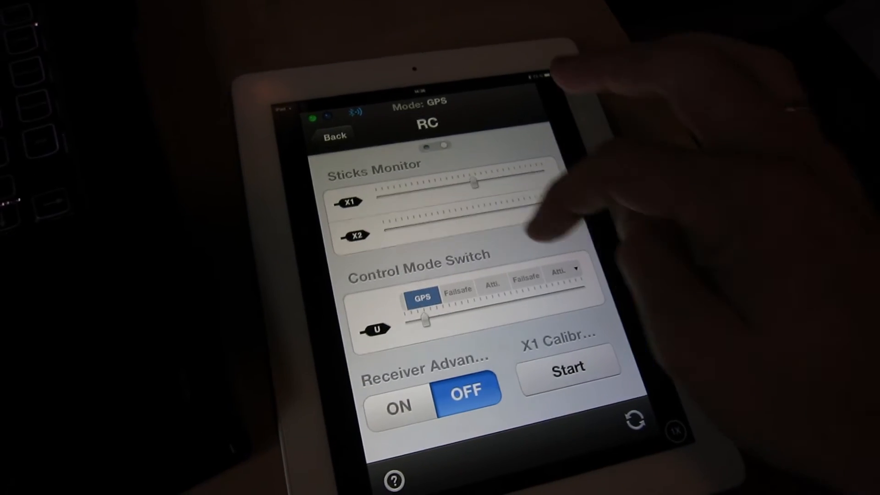
click(335, 136)
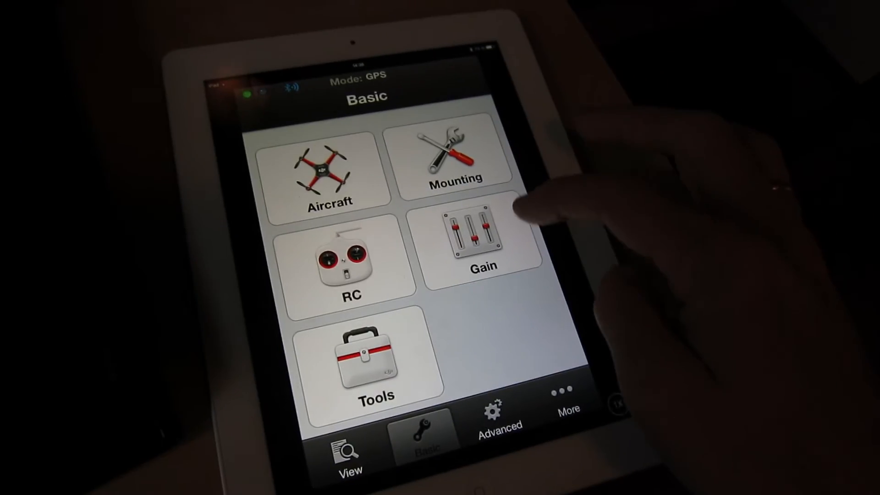
click(483, 241)
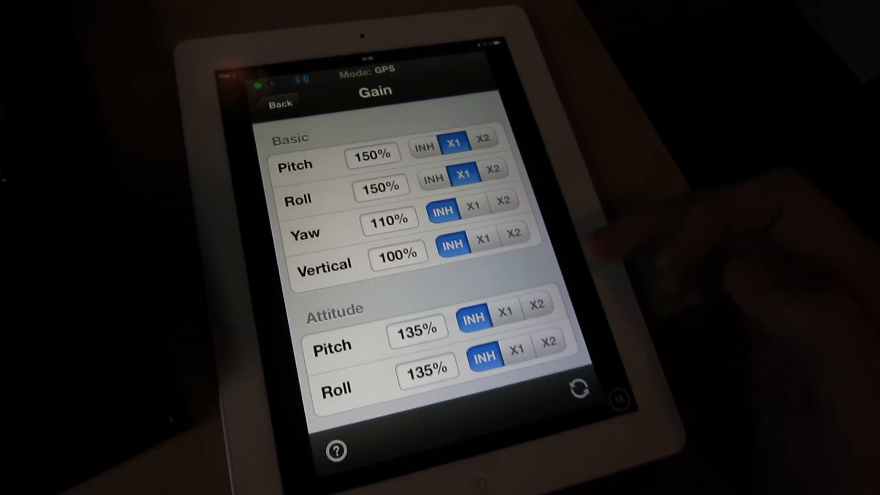
scroll(down, 3)
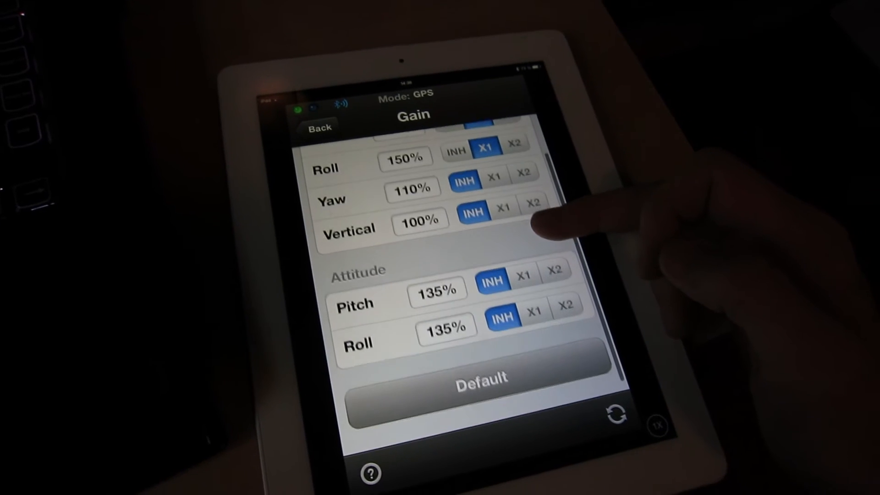
scroll(down, 3)
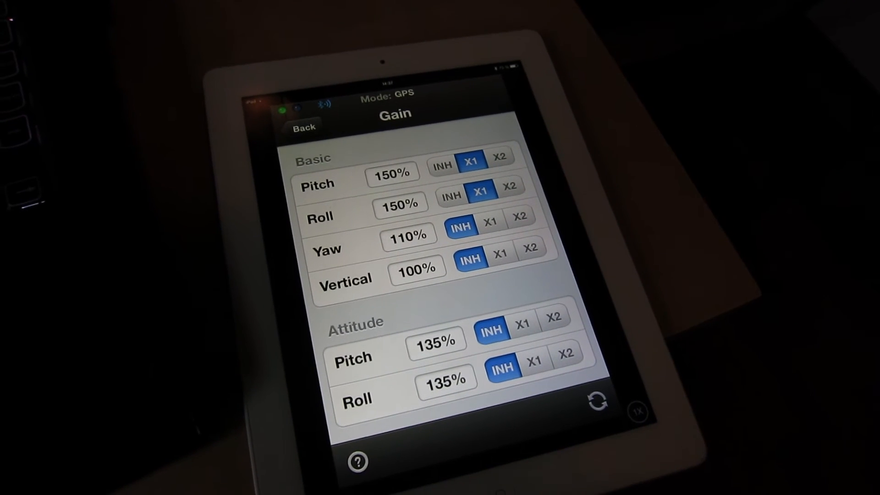
click(304, 126)
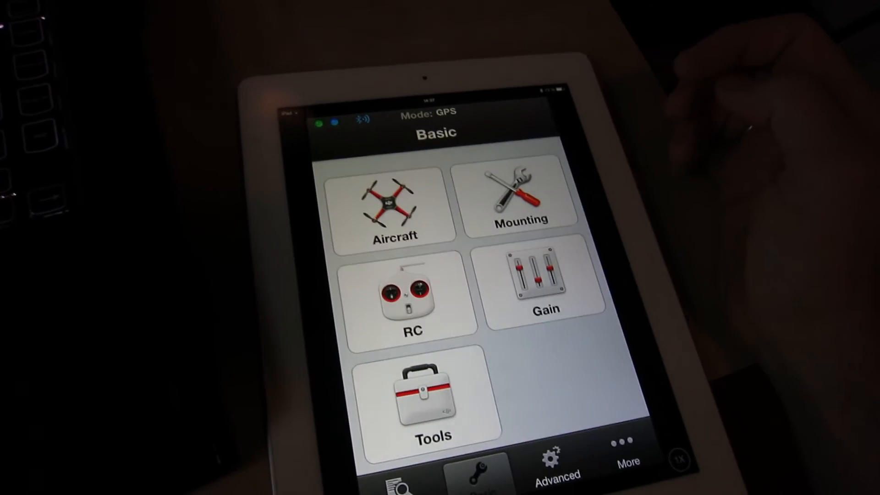
click(430, 401)
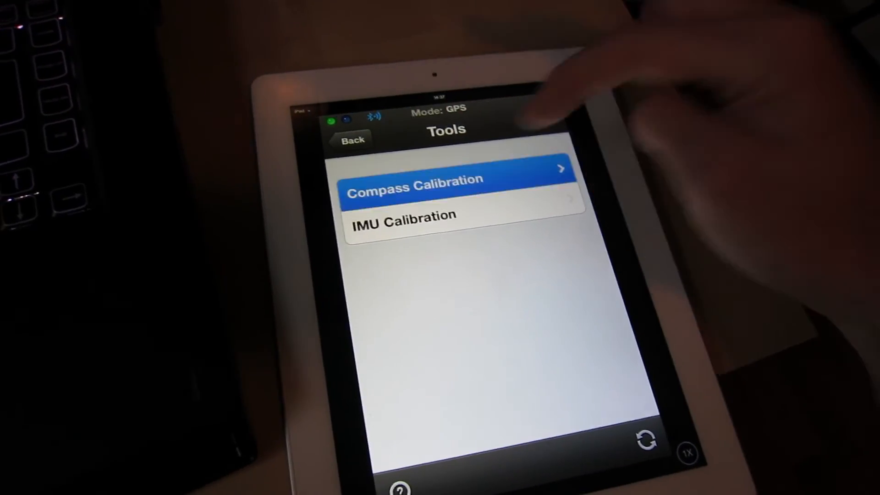
click(460, 178)
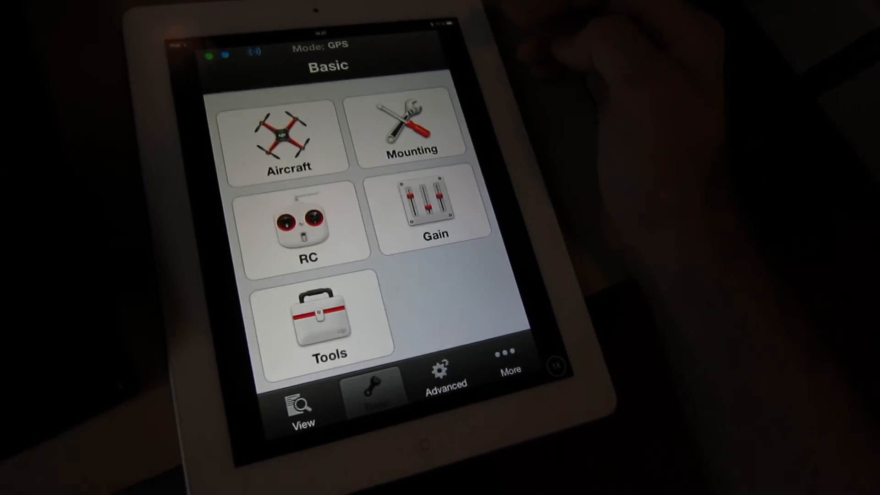
Switch to Advanced, view the IOC page and return to the Advanced menu
click(445, 381)
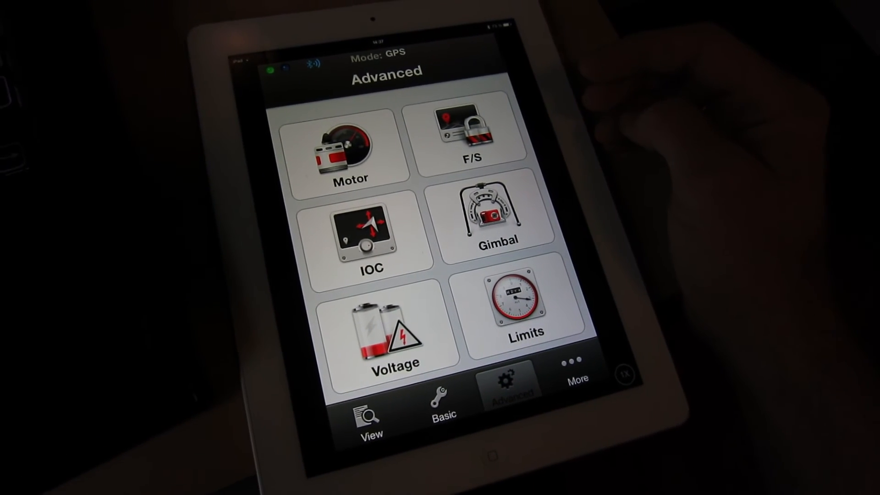
click(472, 135)
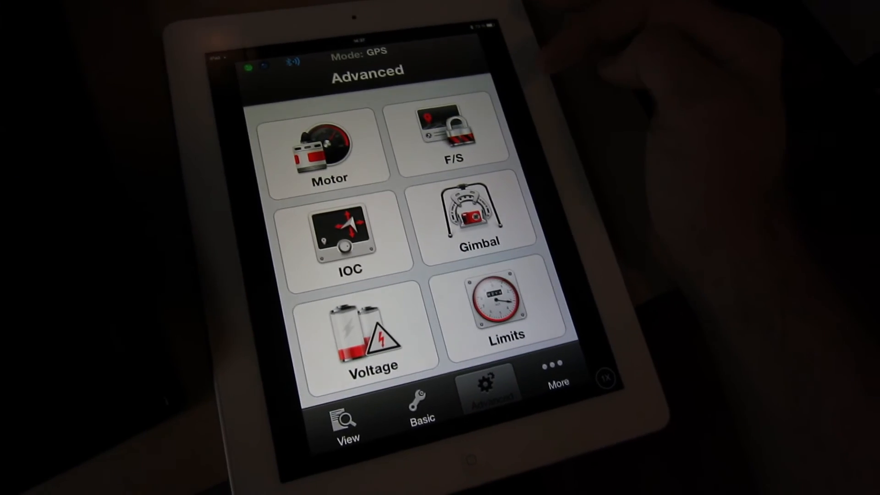
click(349, 235)
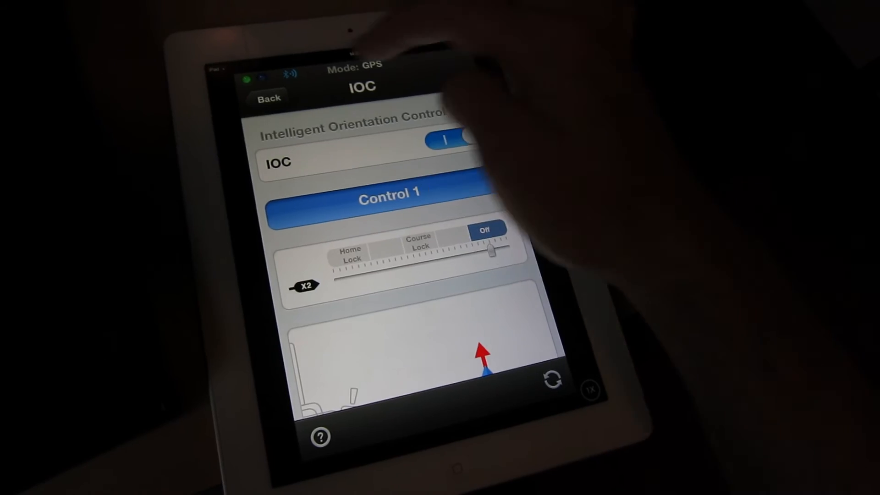
click(269, 98)
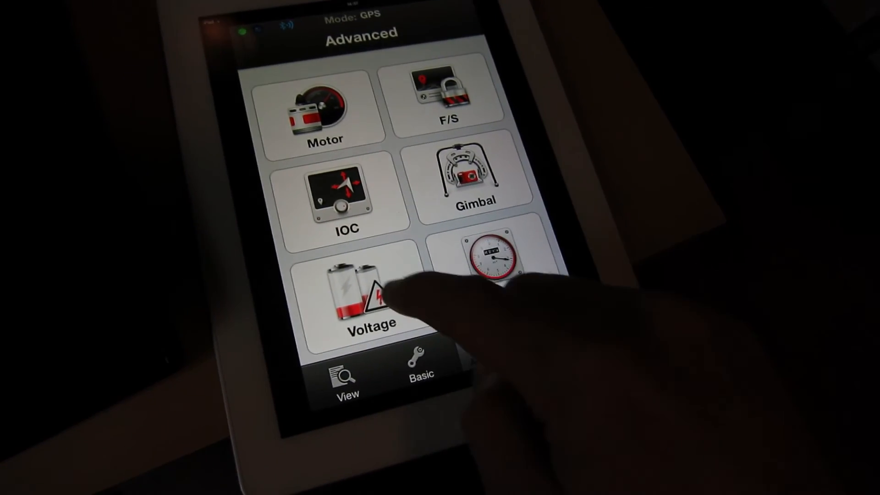
View Voltage protection: enabled, 16.35V current, 4S LiPo battery and first-level protection values
click(347, 297)
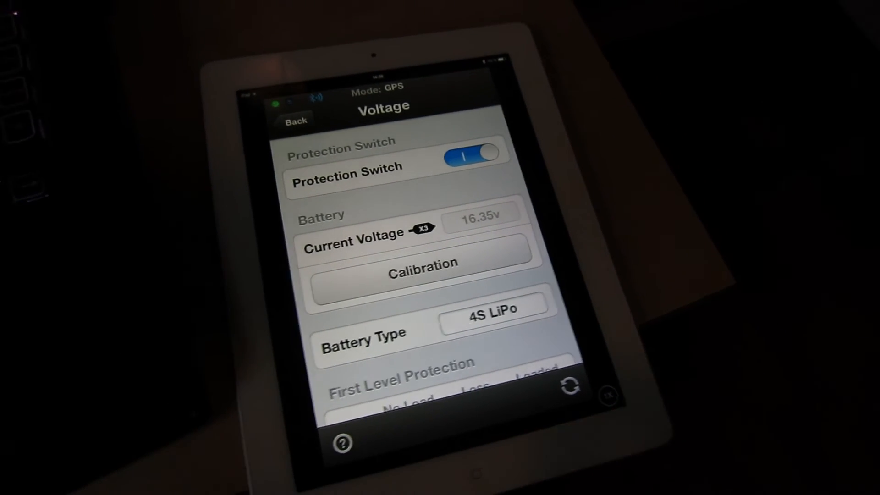
scroll(down, 3)
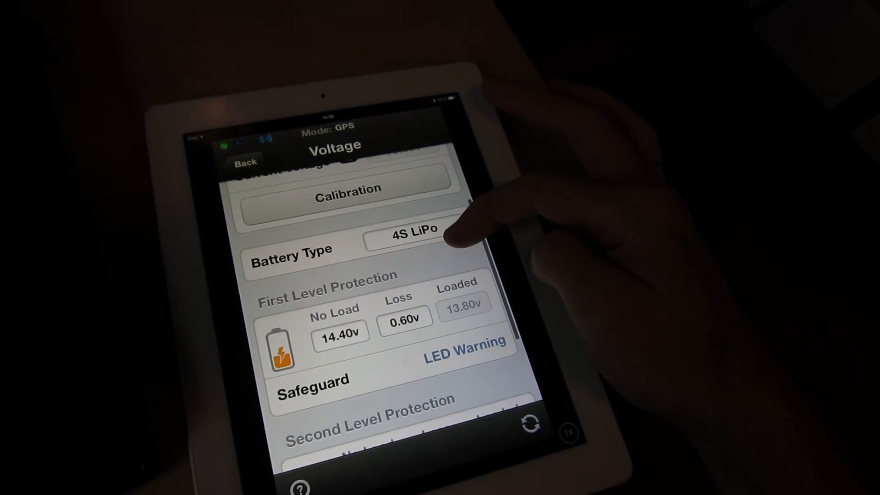
scroll(down, 3)
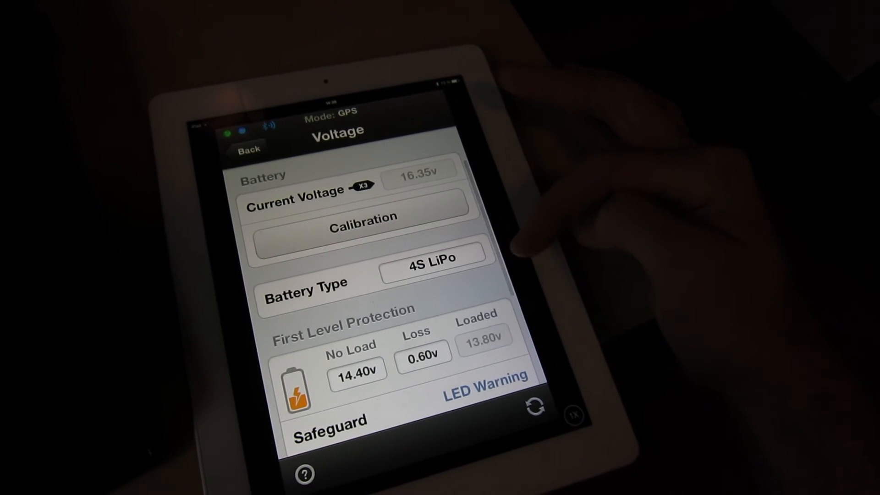